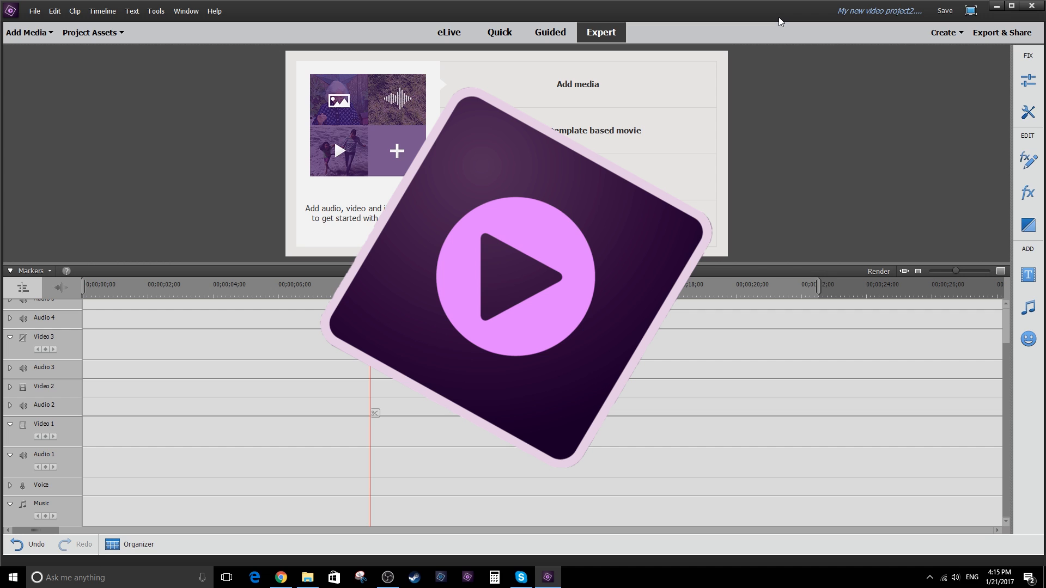
# Import the MTS street-scene video, ET_BUG.png, the YouTube icon and the song via Add Media
pyautogui.click(509, 277)
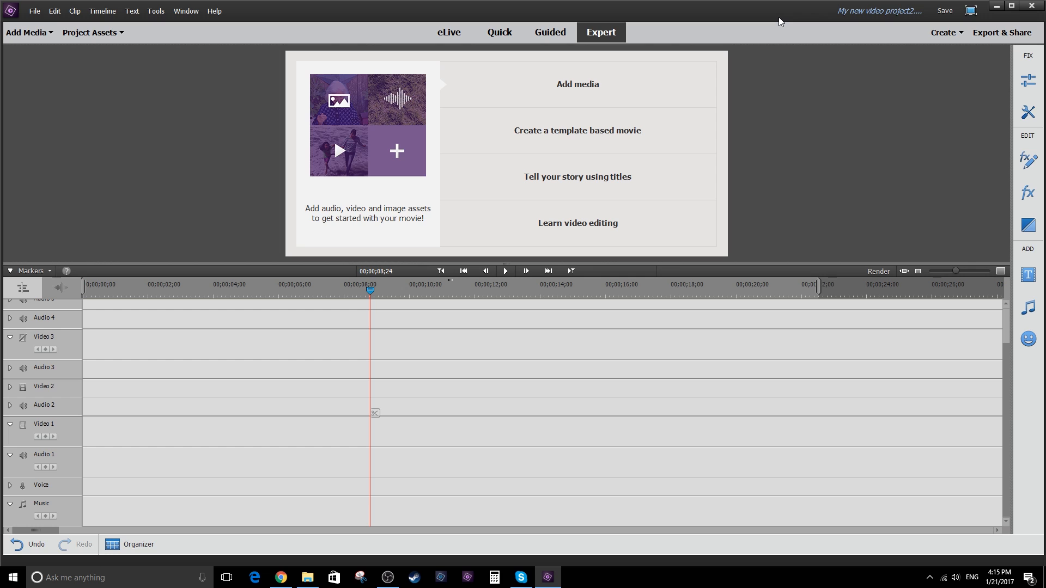
pyautogui.moveTo(797, 25)
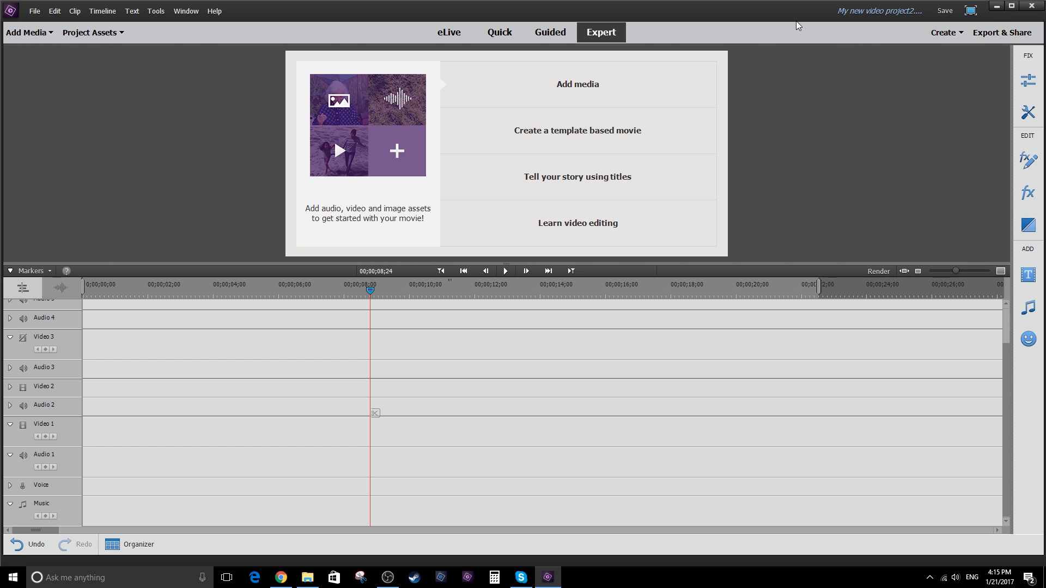
pyautogui.moveTo(215, 88)
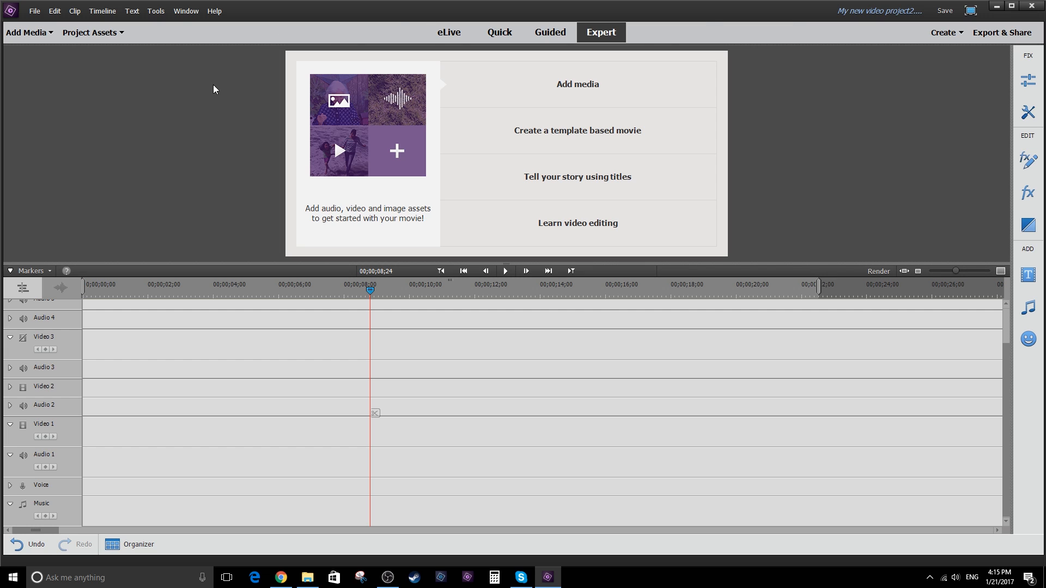
pyautogui.click(91, 32)
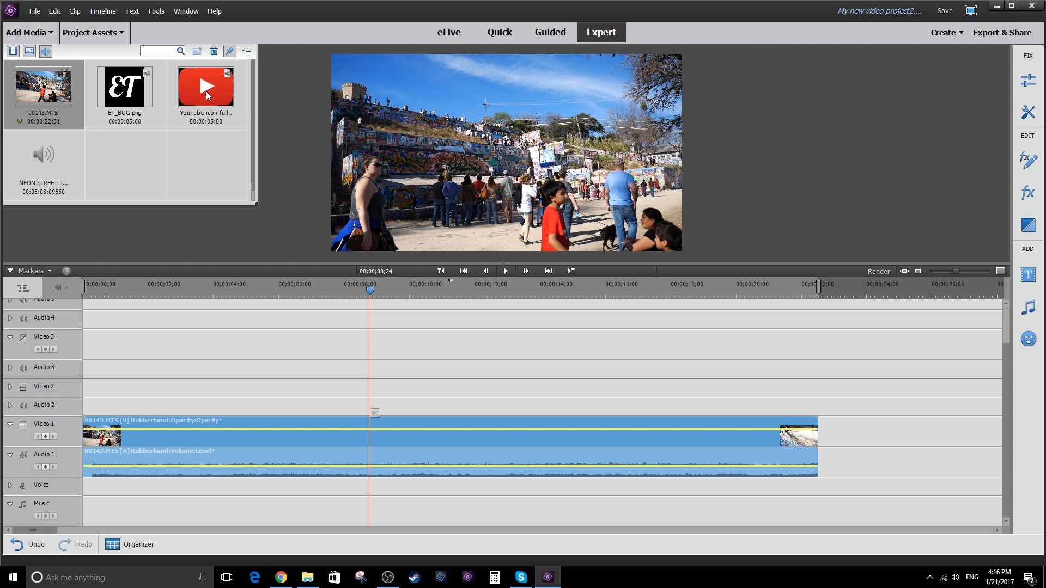
pyautogui.moveTo(216, 96)
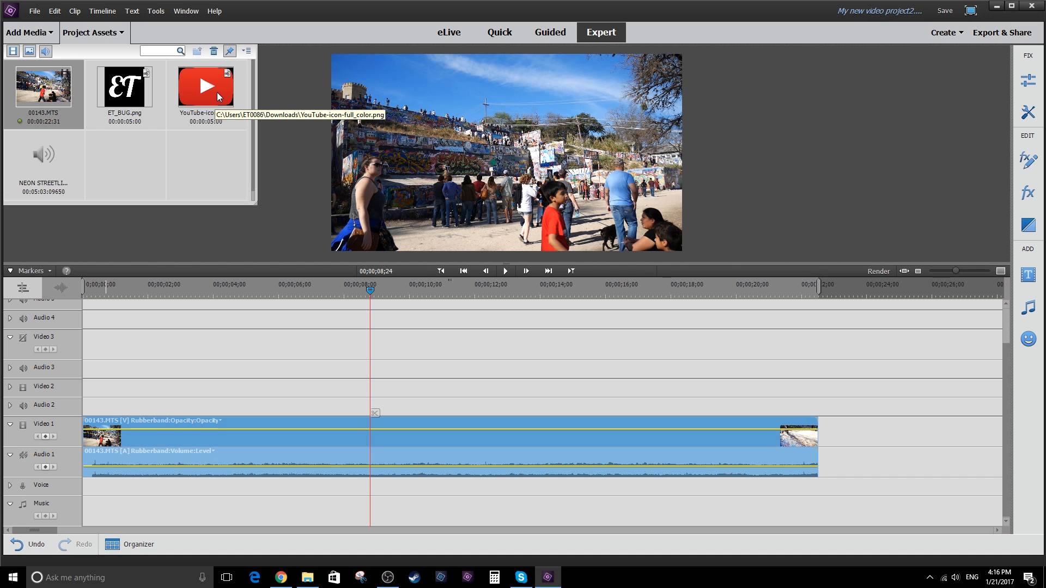
pyautogui.moveTo(223, 90)
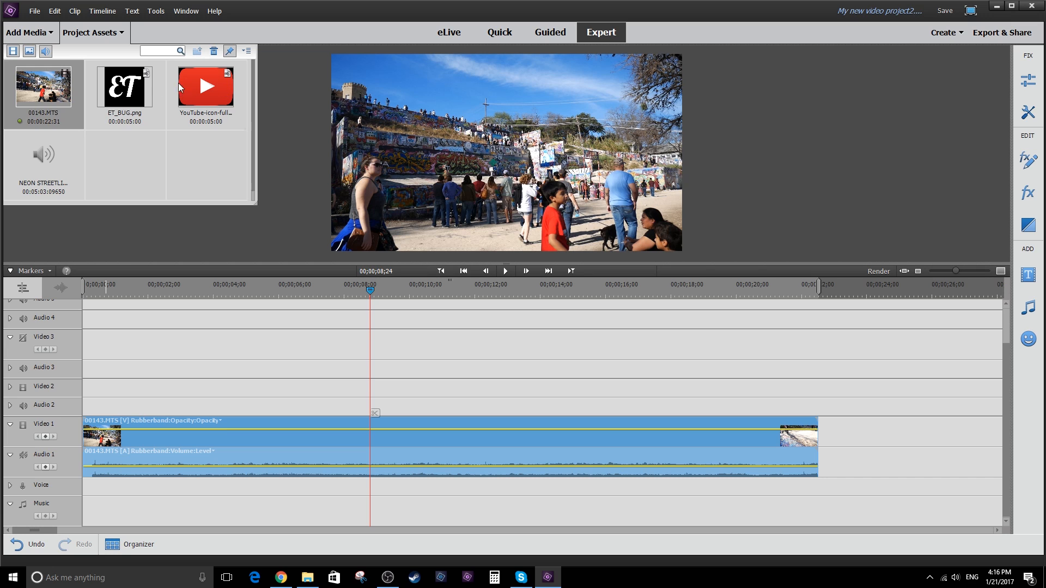
pyautogui.moveTo(59, 381)
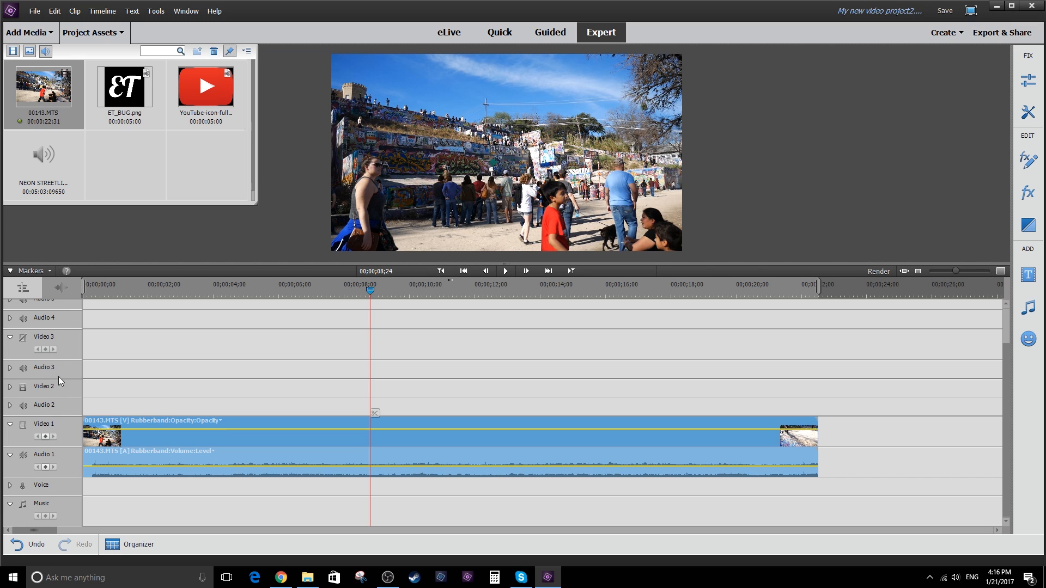
pyautogui.moveTo(81, 303)
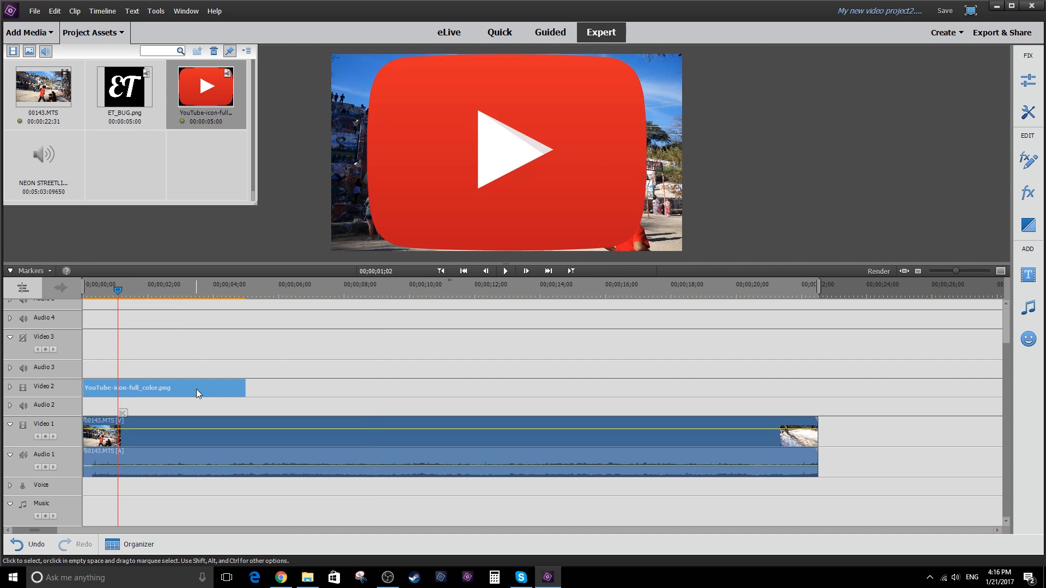
pyautogui.moveTo(249, 388)
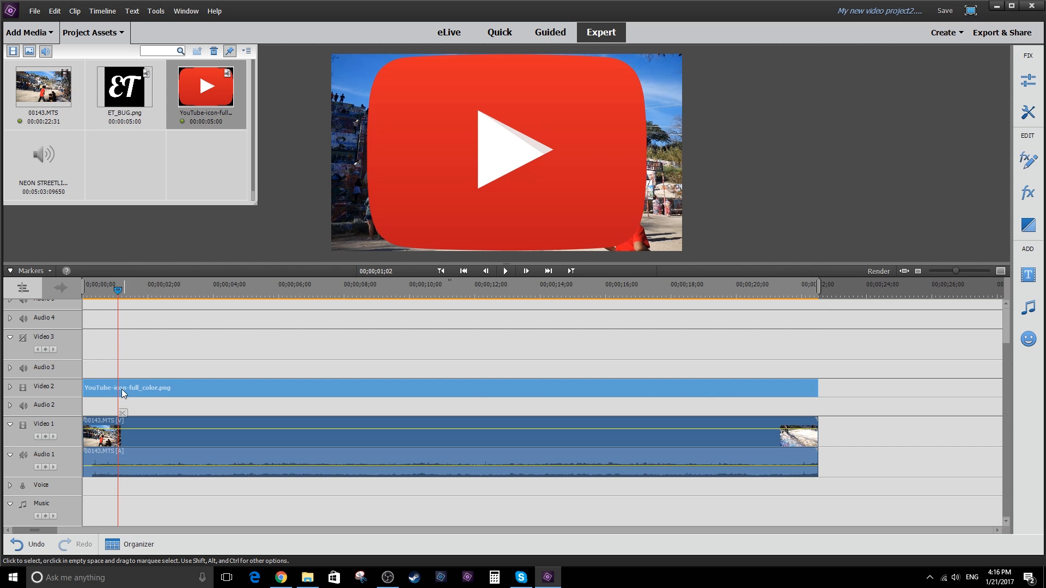
pyautogui.moveTo(229, 390)
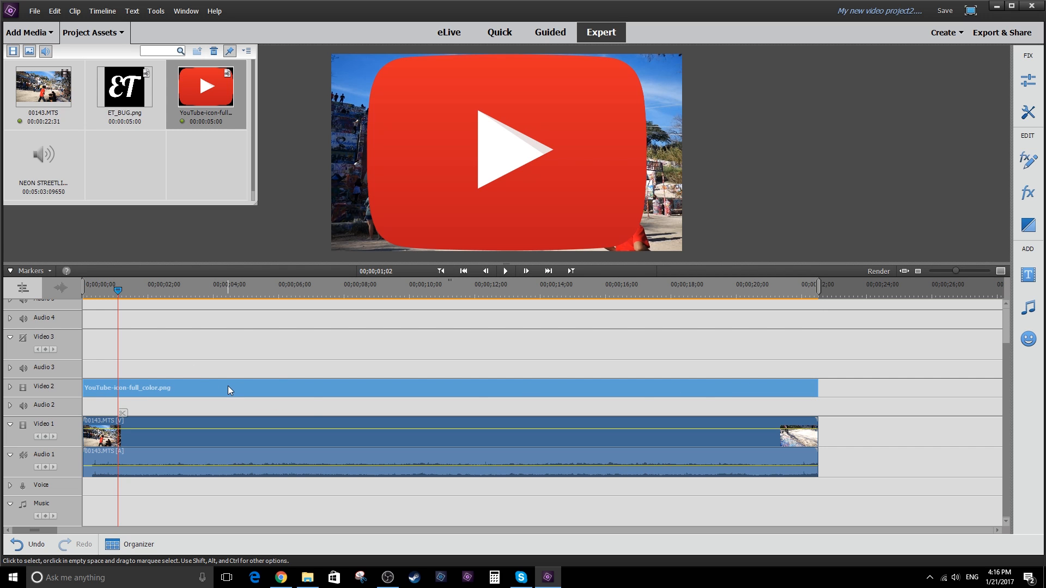
pyautogui.moveTo(214, 391)
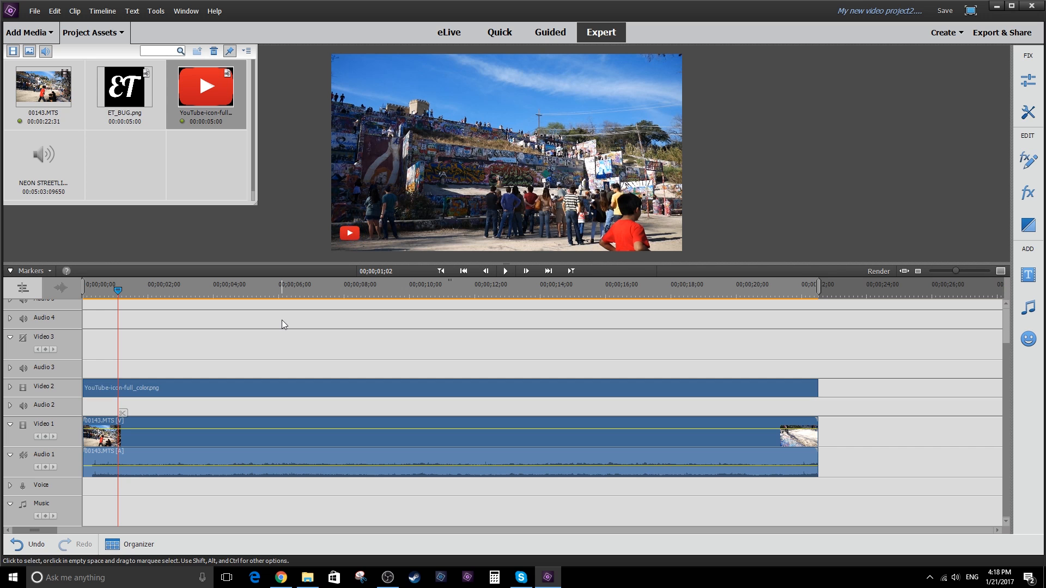
pyautogui.moveTo(129, 296)
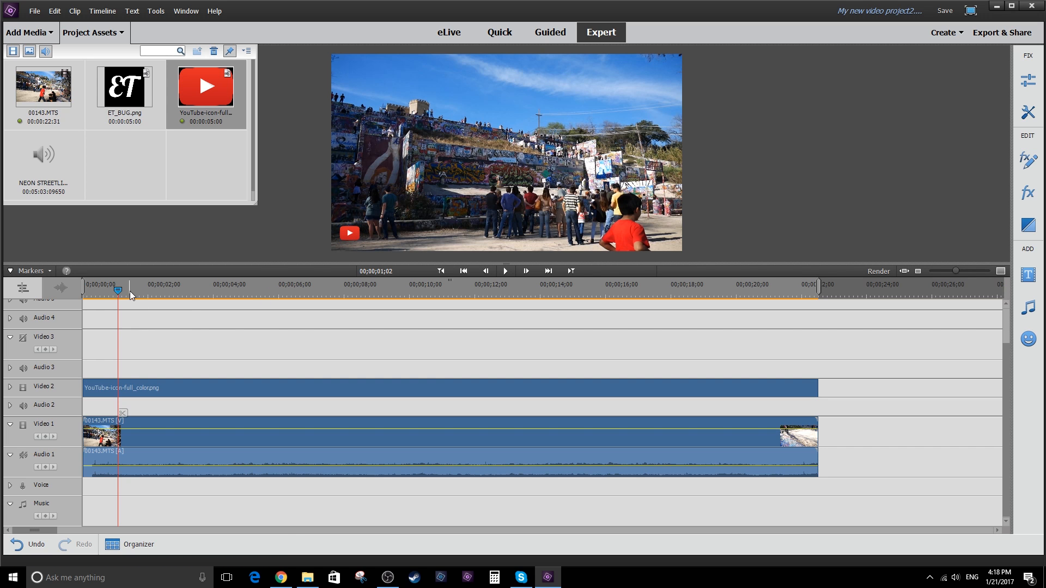
pyautogui.click(505, 271)
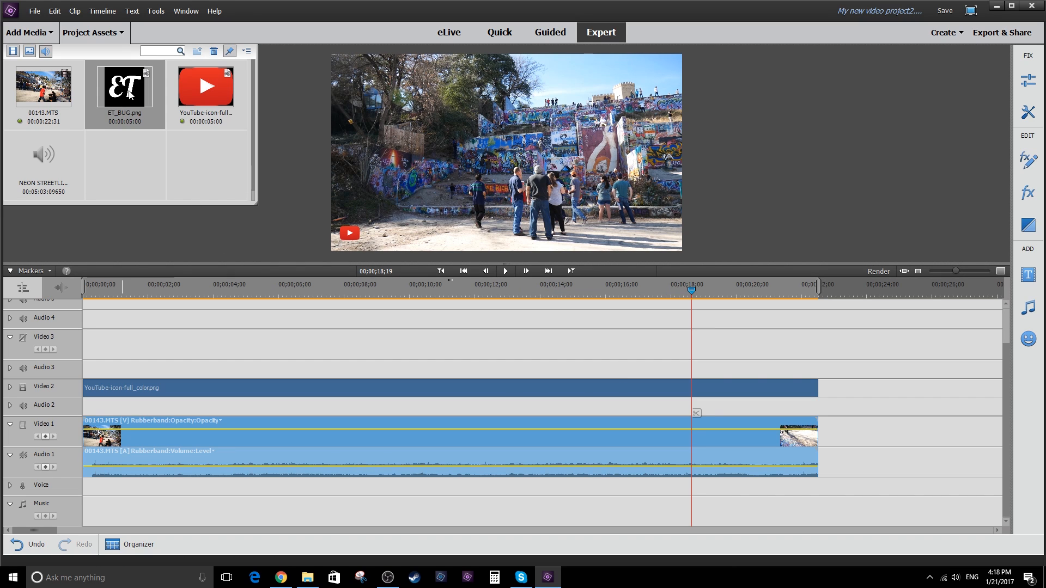
pyautogui.moveTo(130, 95)
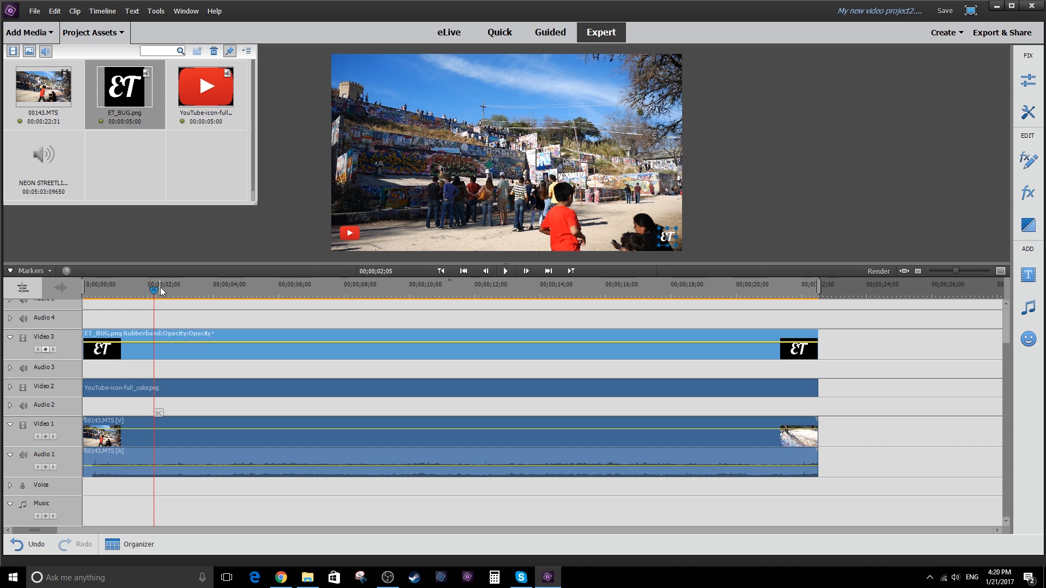
# Place ET_BUG.png on Video 3 as a small lower-right watermark across the clip's length
pyautogui.click(141, 292)
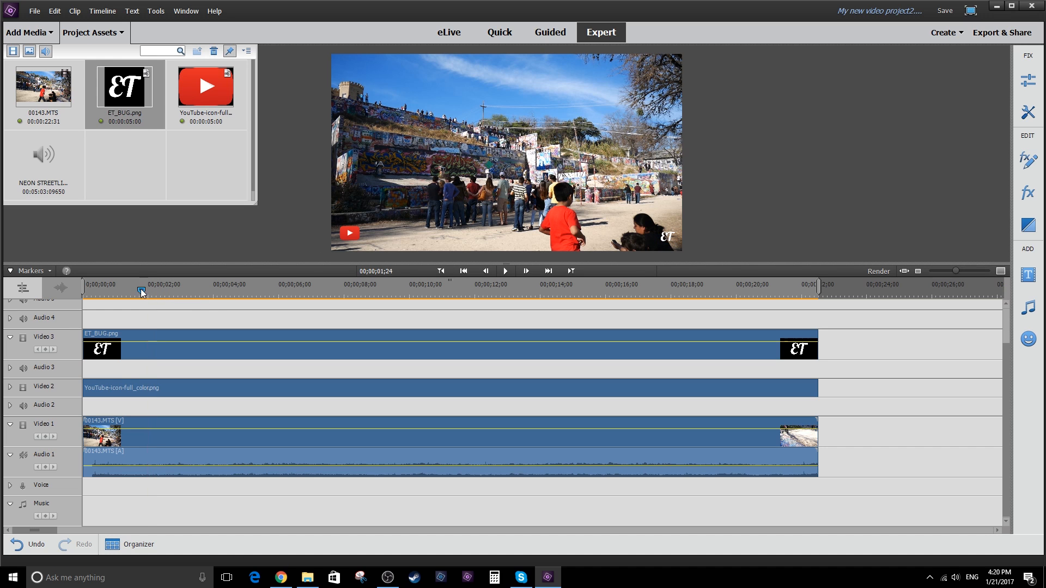
pyautogui.click(83, 284)
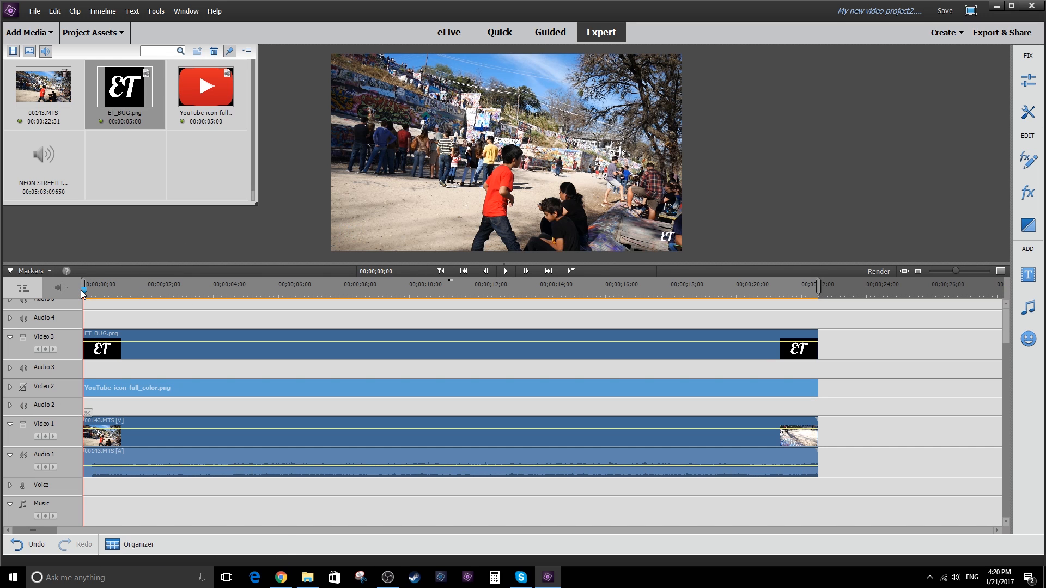
# Disable the Video 2 track visibility so the YouTube logo no longer shows
pyautogui.click(505, 271)
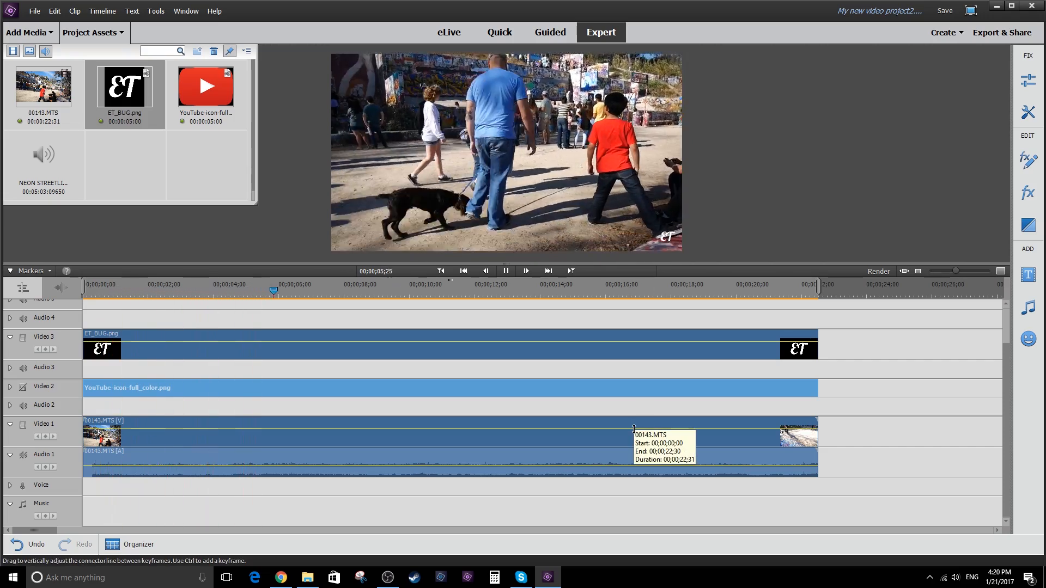
pyautogui.click(338, 291)
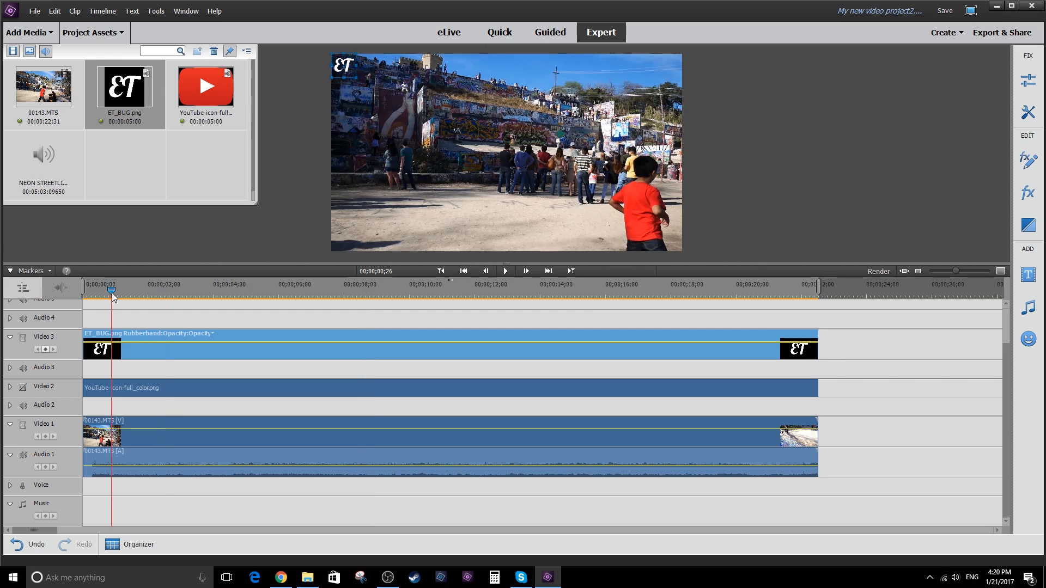
# Drag the ET bug to the lower-left corner of the frame and play back to check
pyautogui.click(505, 270)
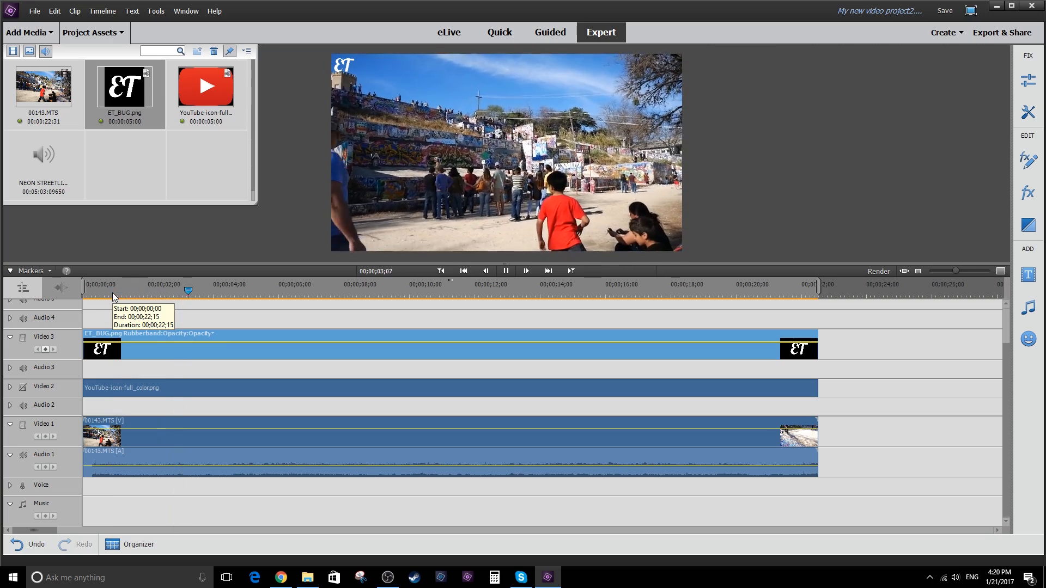
pyautogui.click(525, 271)
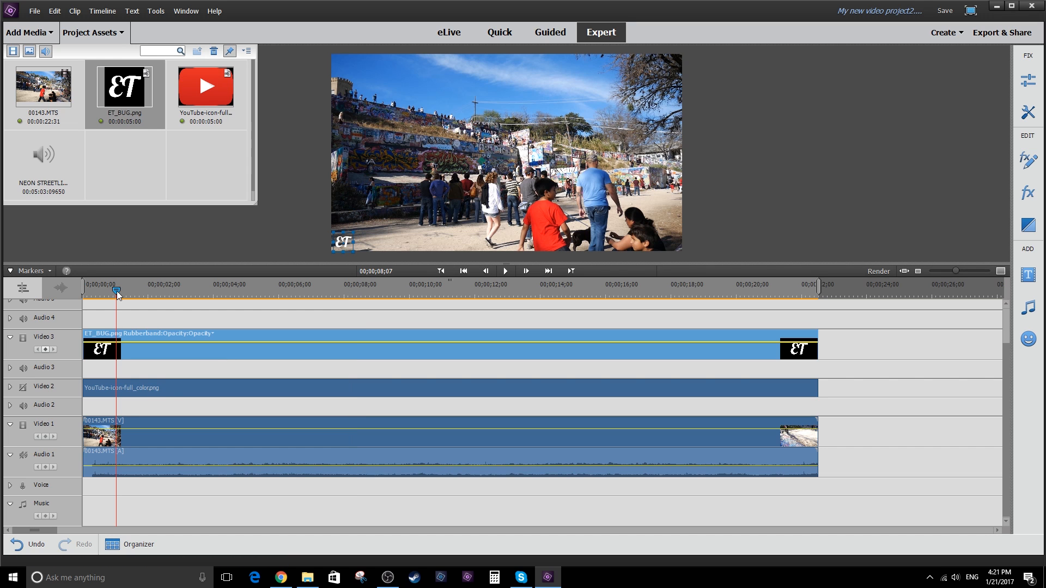
pyautogui.click(504, 271)
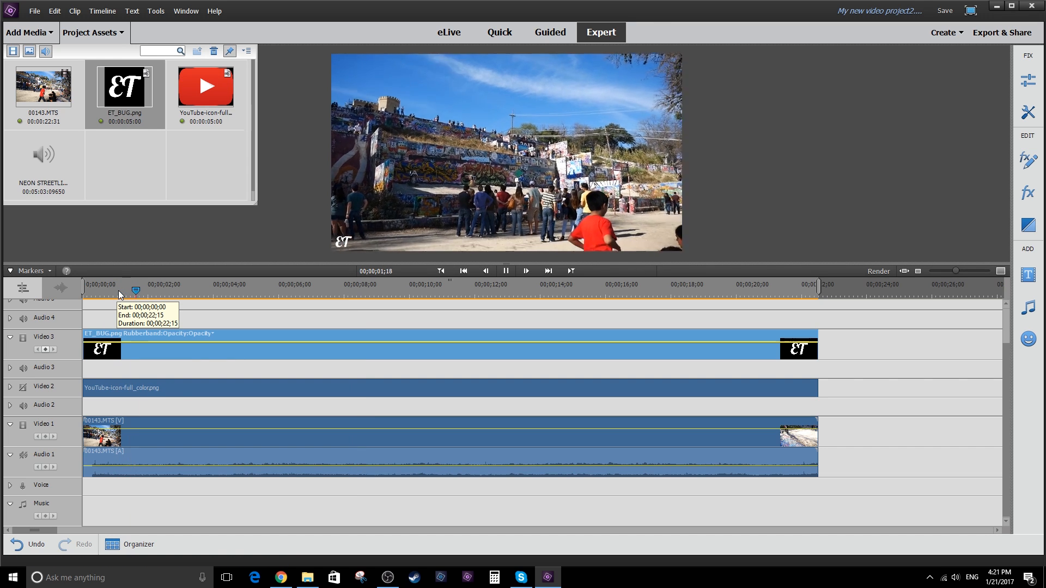